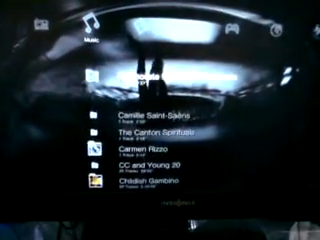
{"action": "scroll", "scroll_direction": "down", "scroll_amount": 3}
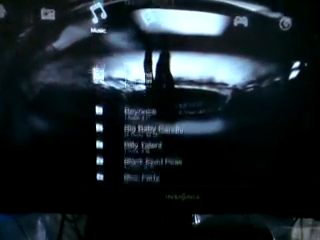